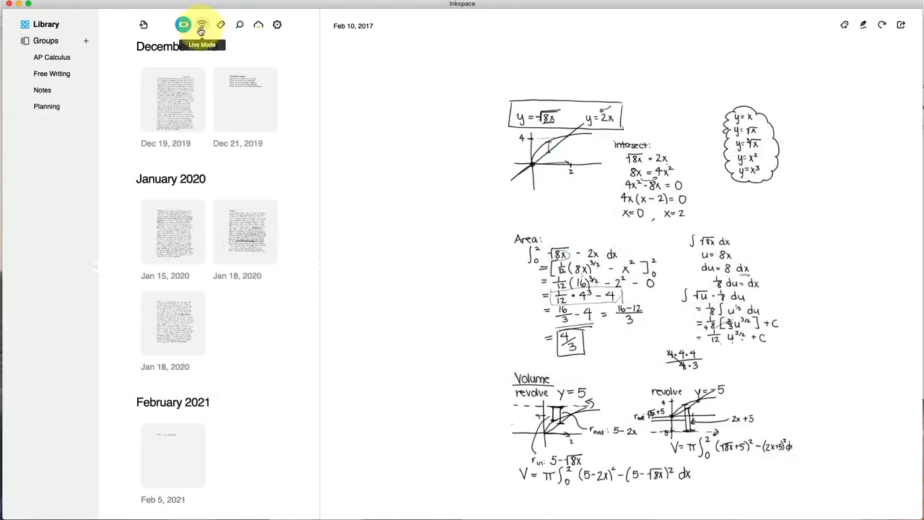
# Start Live Mode and write 'All in real time!' on the smart pad.
pyautogui.click(202, 24)
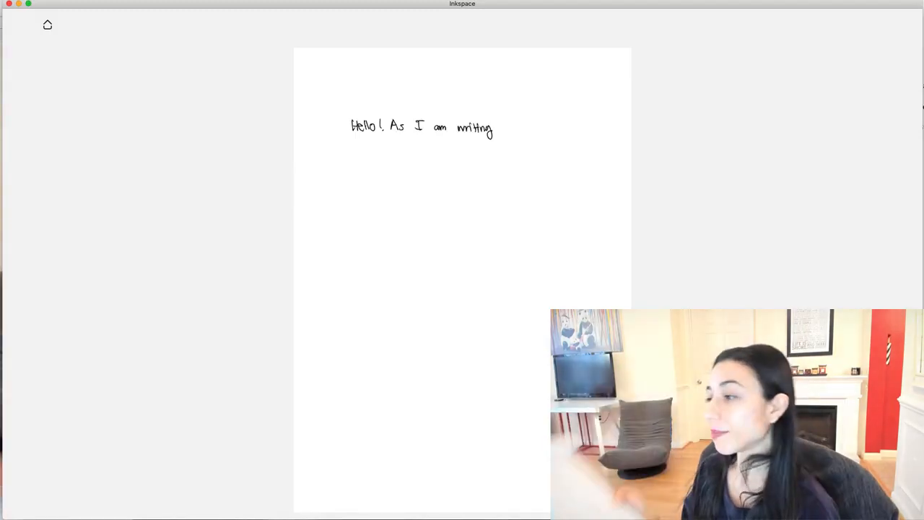
pyautogui.write('All in real time!')
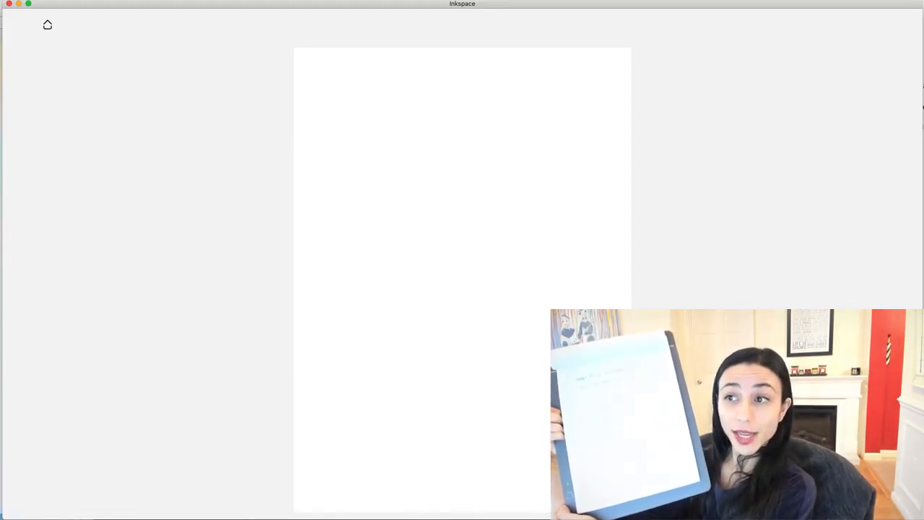
pyautogui.moveTo(48, 25)
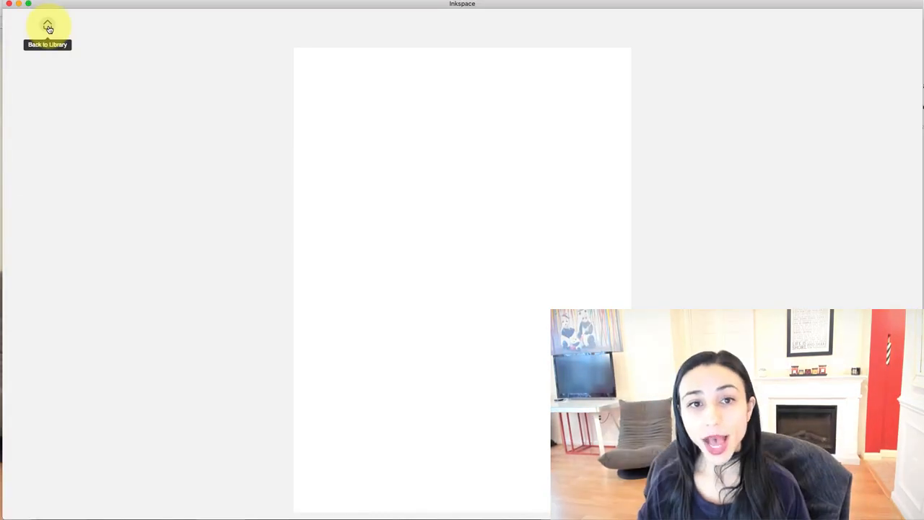
# Return to the library to see the Feb 9, 2021 note, then resume Live Mode.
pyautogui.click(48, 25)
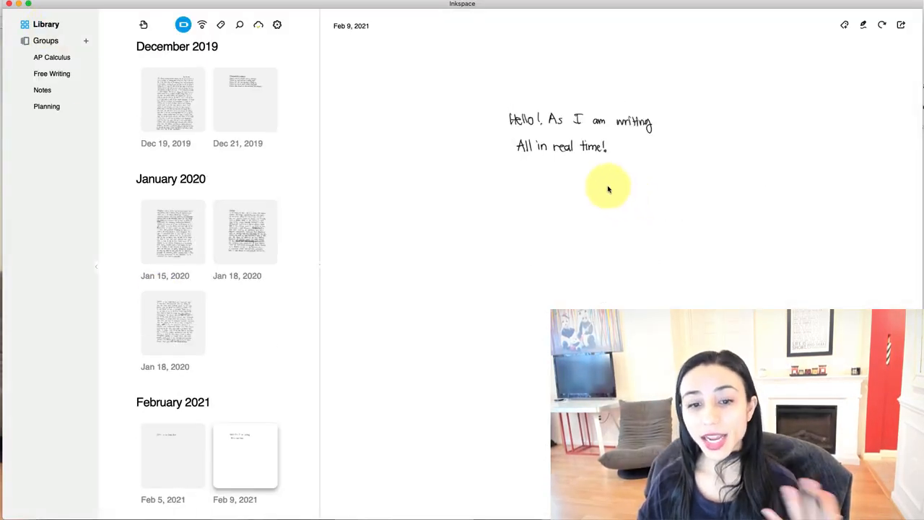
pyautogui.moveTo(609, 152)
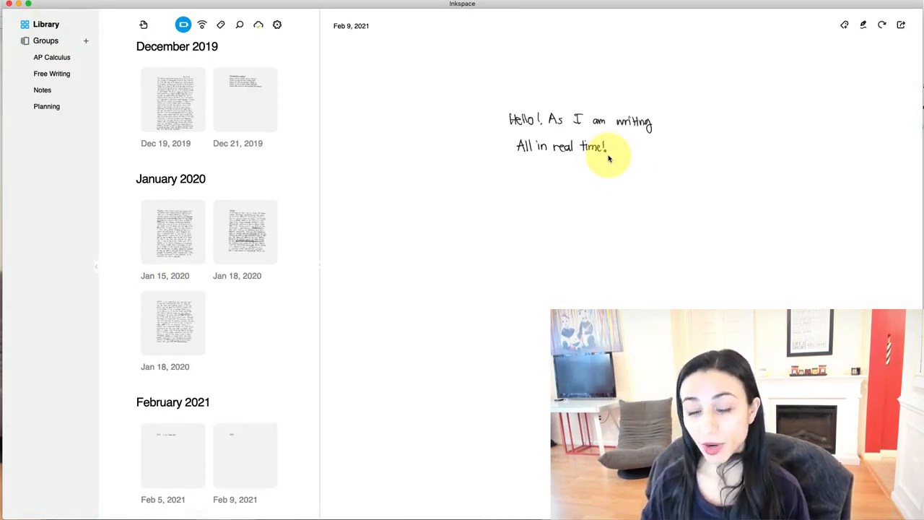
pyautogui.moveTo(202, 25)
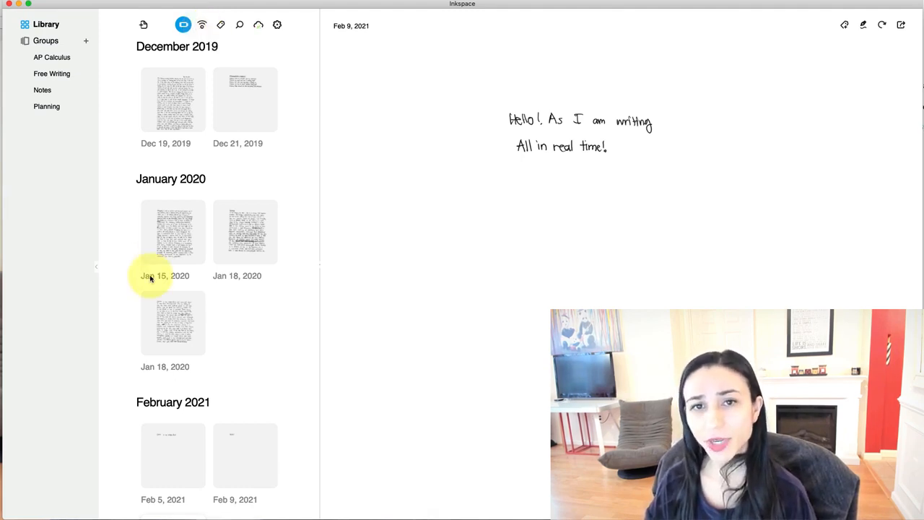
pyautogui.click(201, 24)
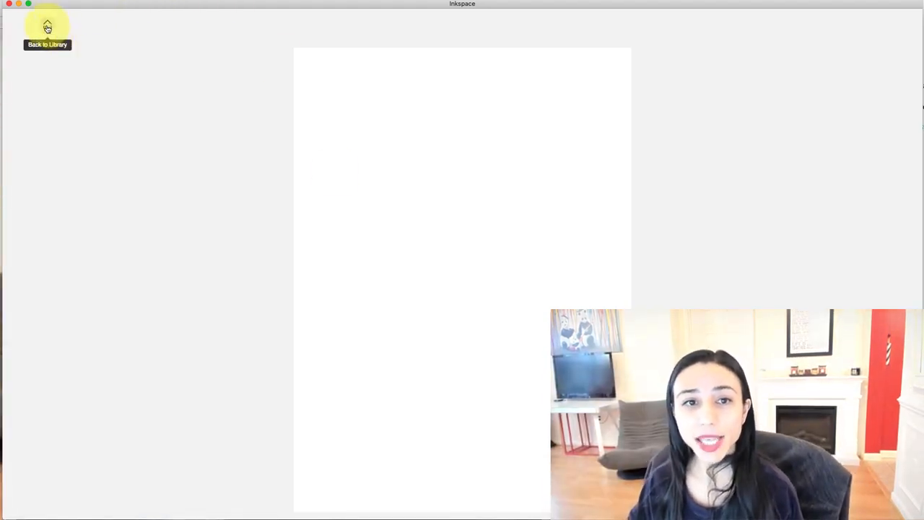
# Leave live capture and open the Feb 9, 2021 note in the editor.
pyautogui.click(47, 25)
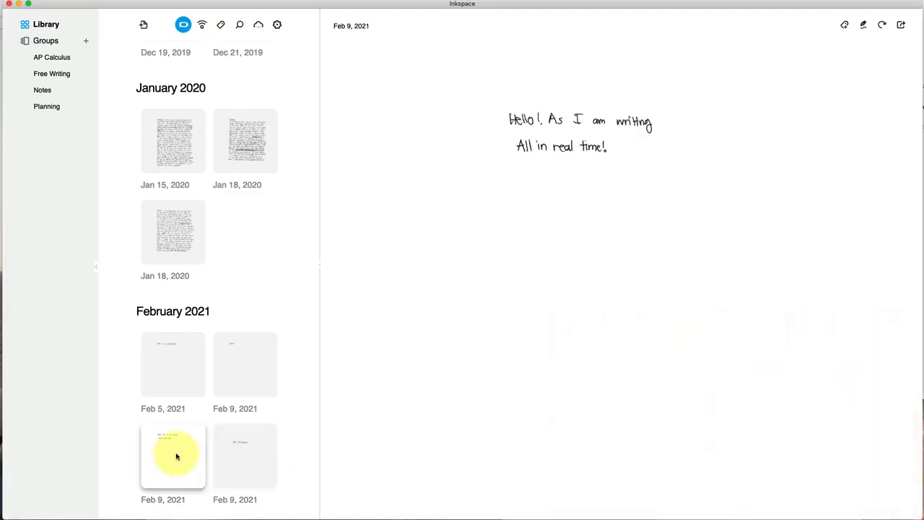
pyautogui.click(173, 454)
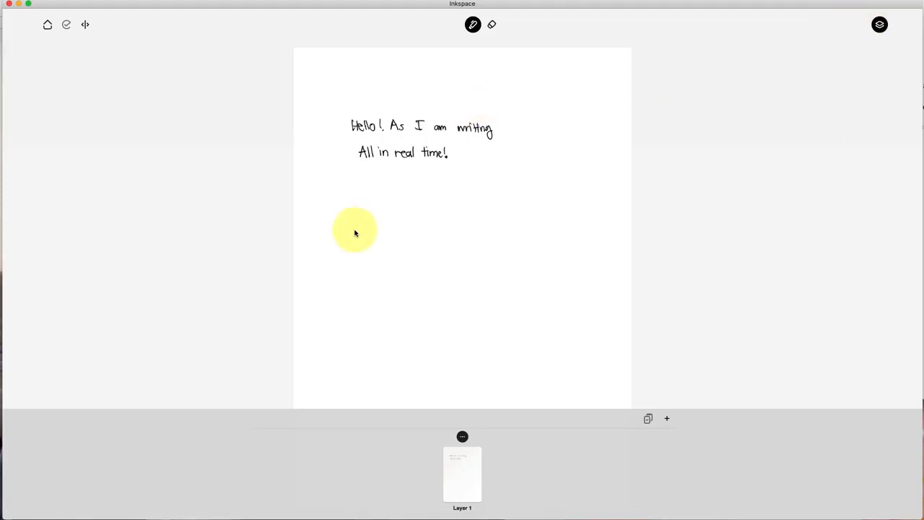
# Rewind the note's strokes to remove the final exclamation mark.
pyautogui.click(473, 24)
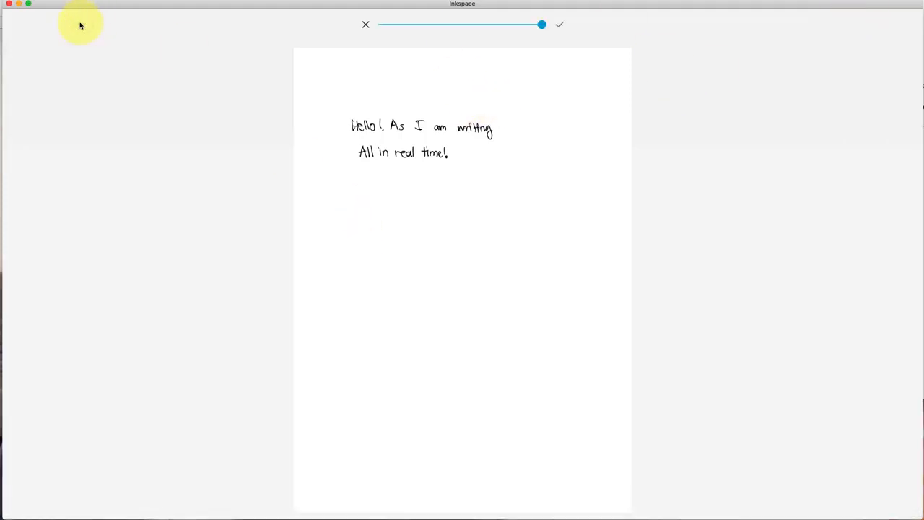
pyautogui.moveTo(542, 25); pyautogui.dragTo(395, 25)
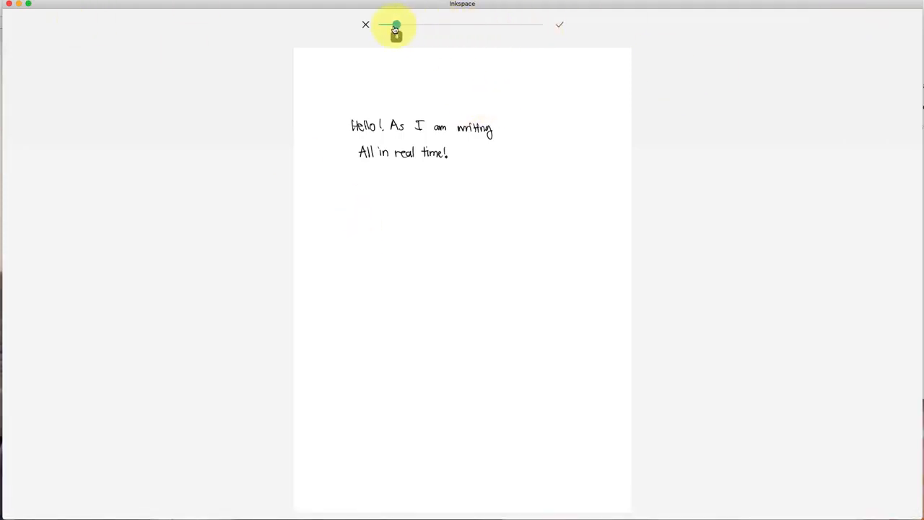
pyautogui.moveTo(396, 27); pyautogui.dragTo(462, 27)
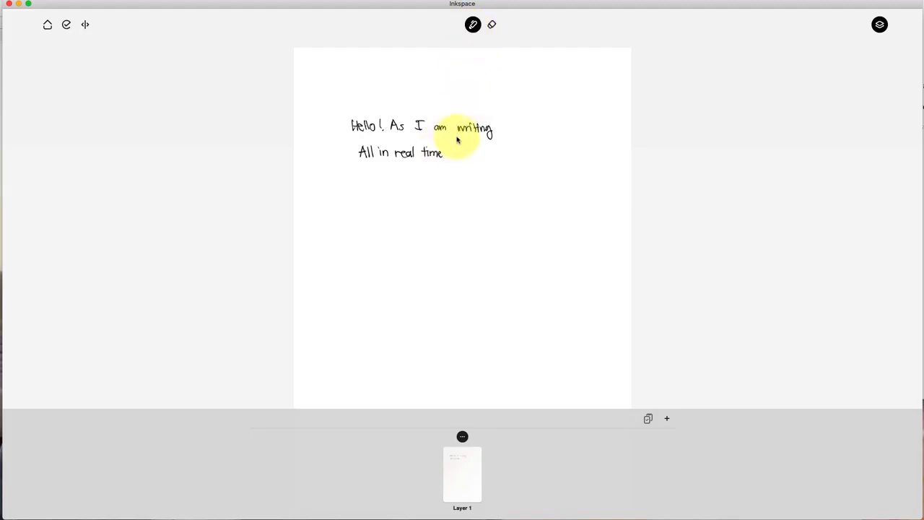
# Underline the word 'writing' and add a second layer to the note.
pyautogui.moveTo(457, 136); pyautogui.dragTo(493, 136)
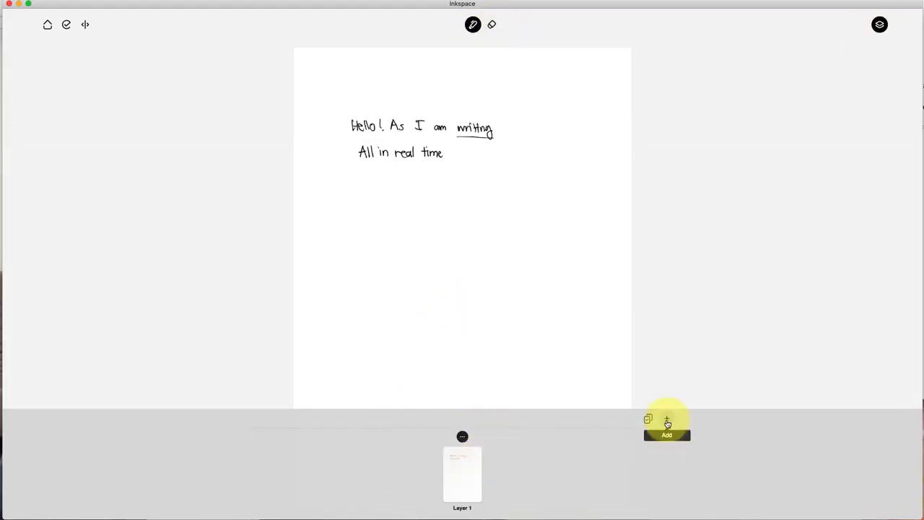
pyautogui.click(666, 421)
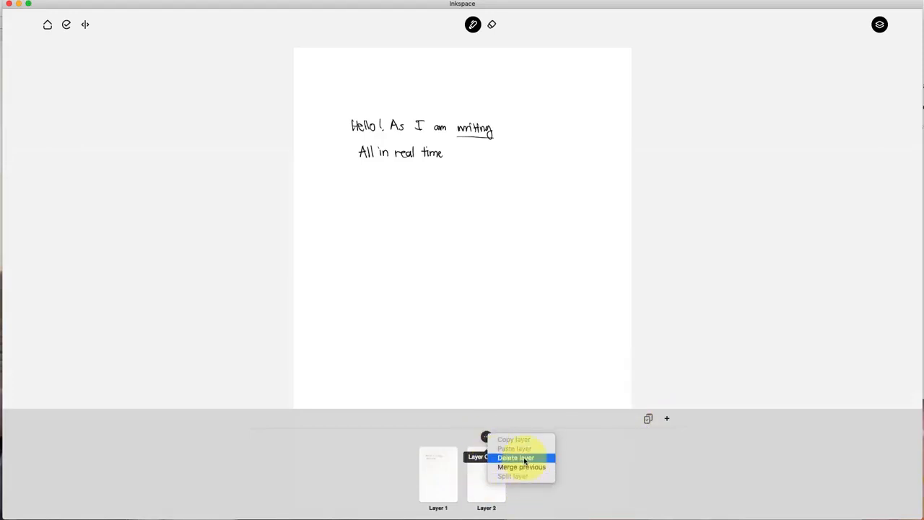
pyautogui.click(515, 457)
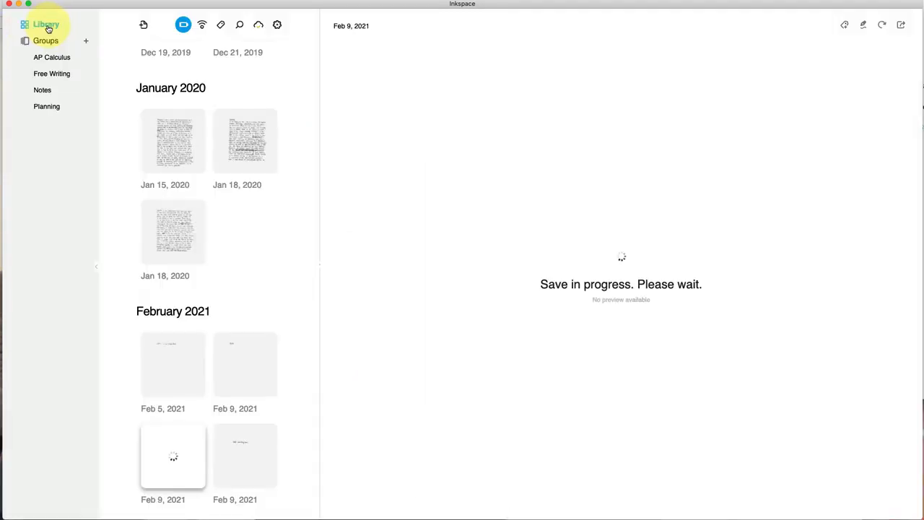
# Merge the 'Add something here.' handwriting into the Feb 9 note and save it.
pyautogui.click(172, 455)
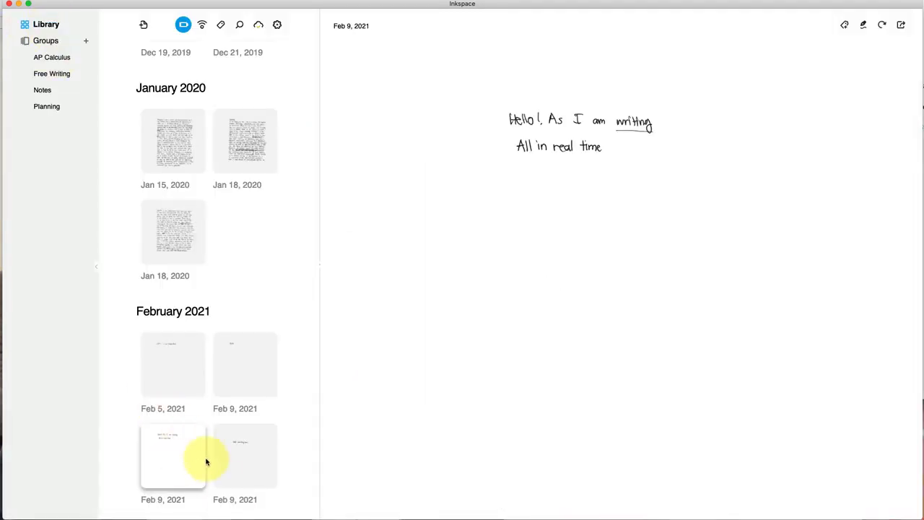
pyautogui.moveTo(260, 459)
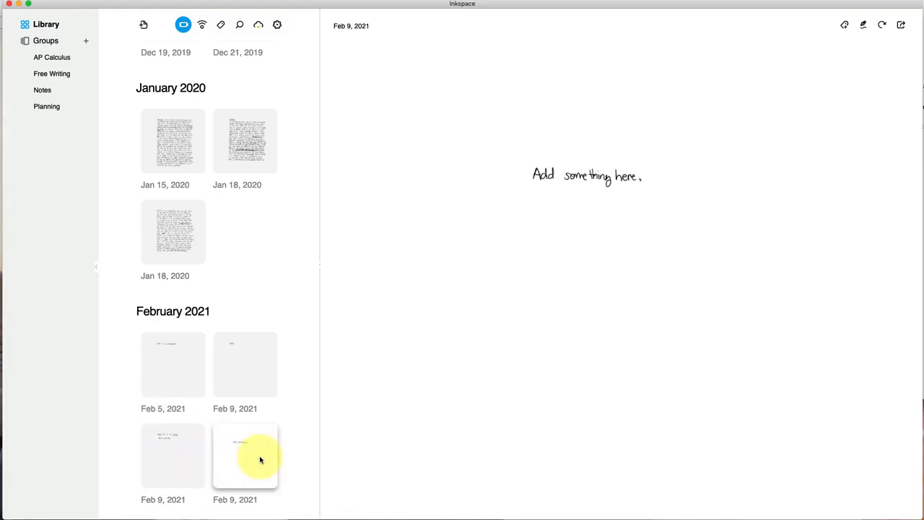
pyautogui.rightClick(245, 455)
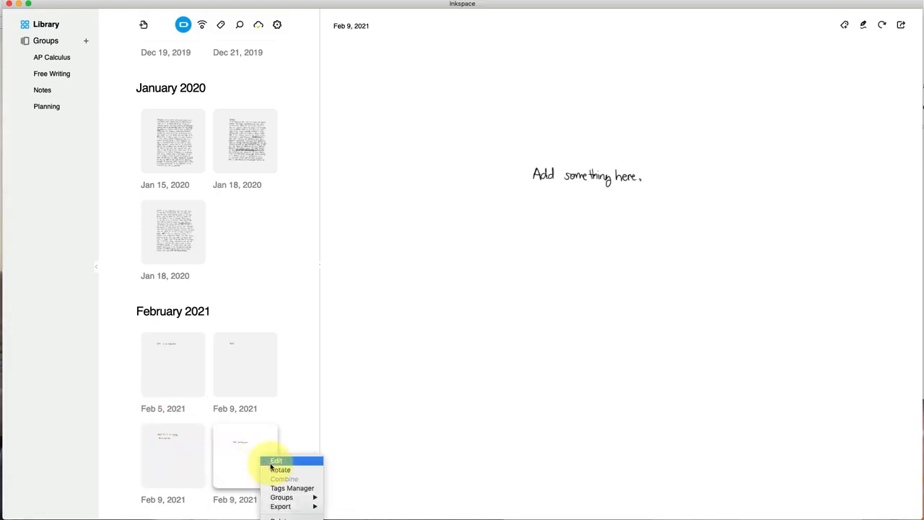
pyautogui.click(276, 460)
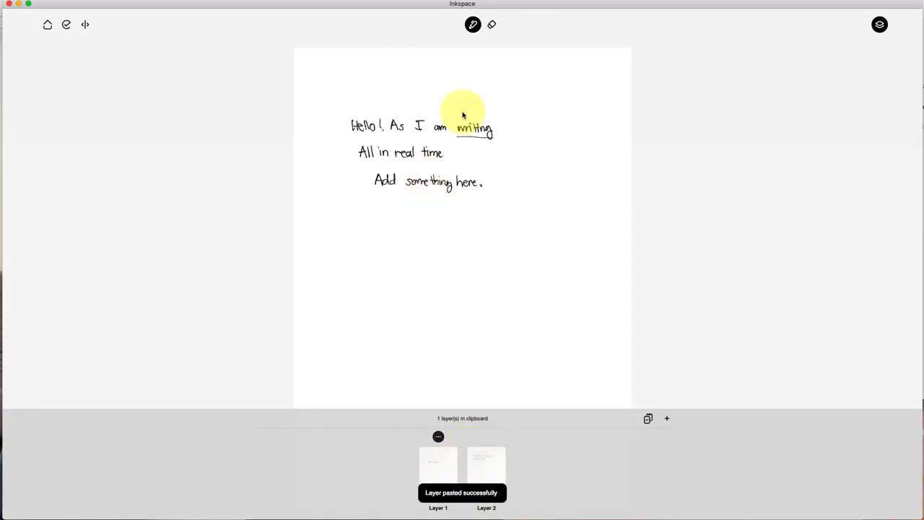
pyautogui.moveTo(443, 249)
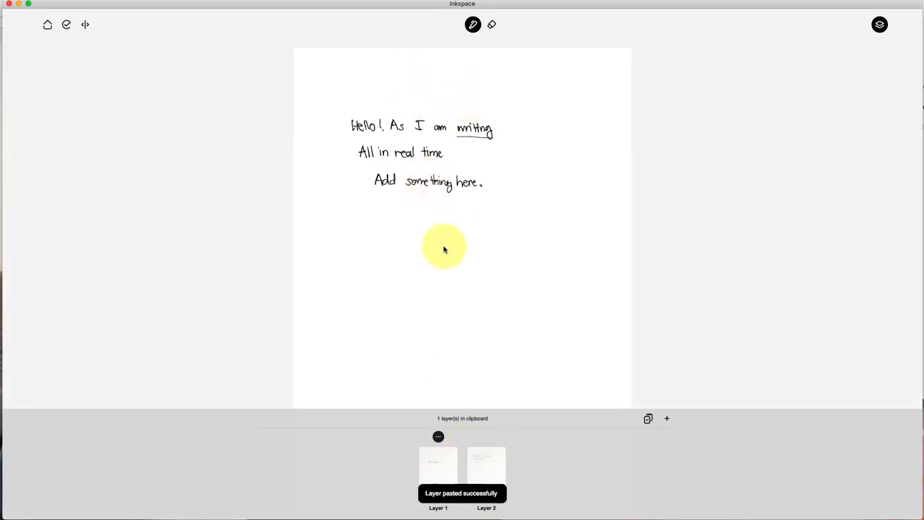
pyautogui.click(48, 24)
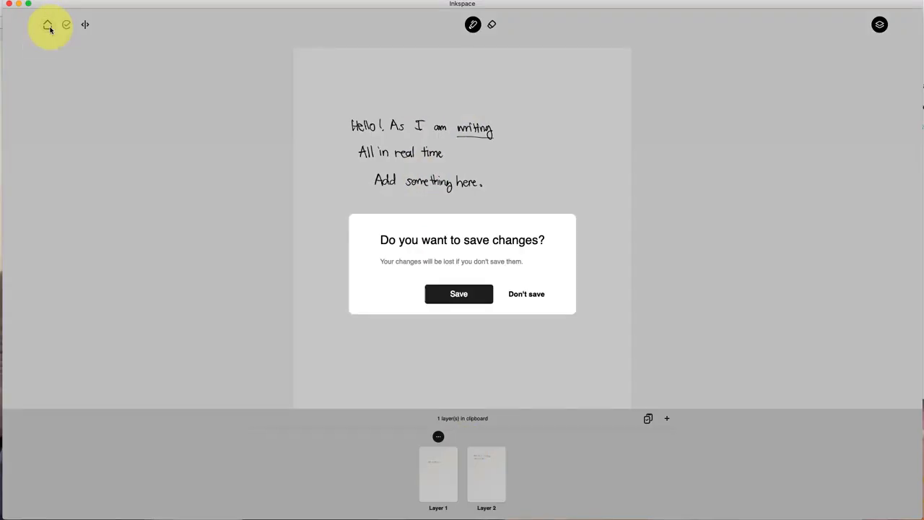
pyautogui.click(458, 293)
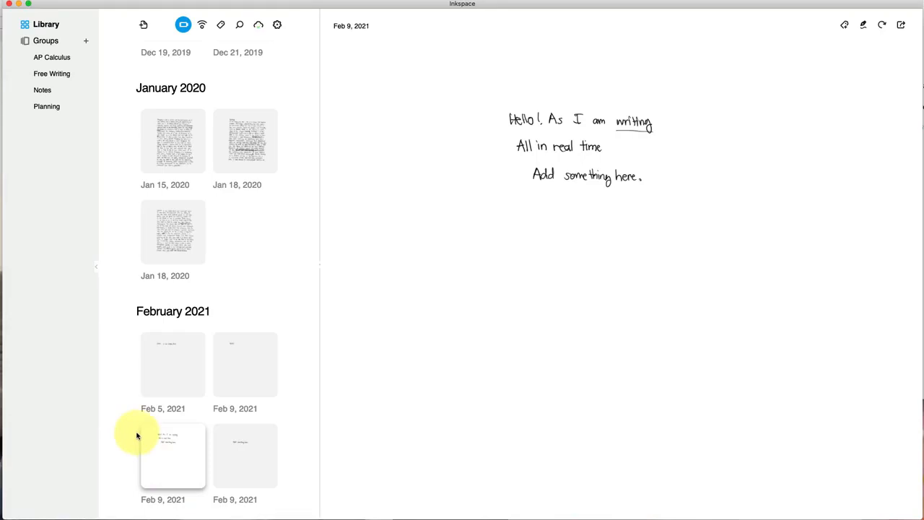
pyautogui.moveTo(240, 25)
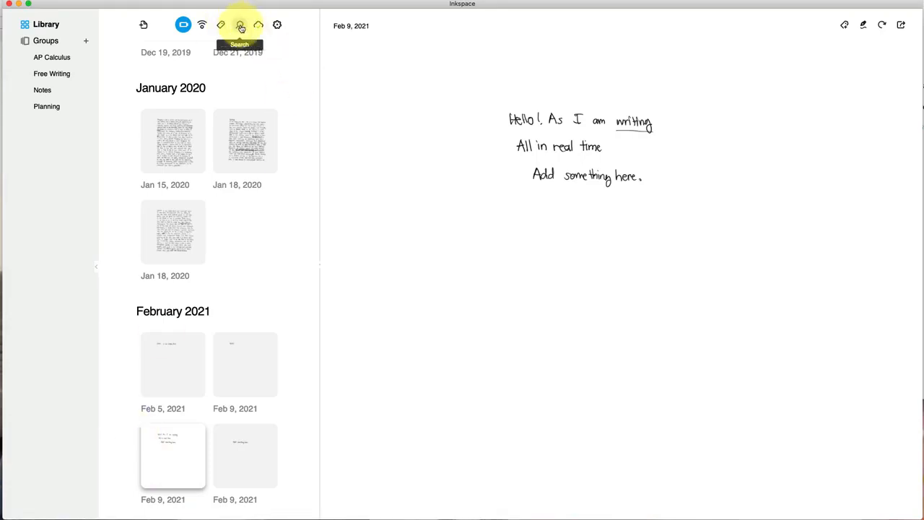
pyautogui.click(240, 24)
pyautogui.write('hello!')
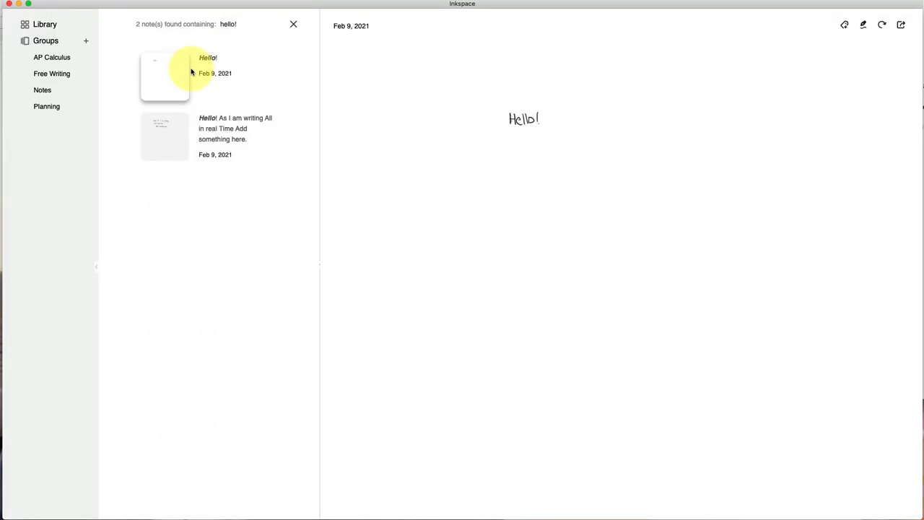
pyautogui.click(164, 75)
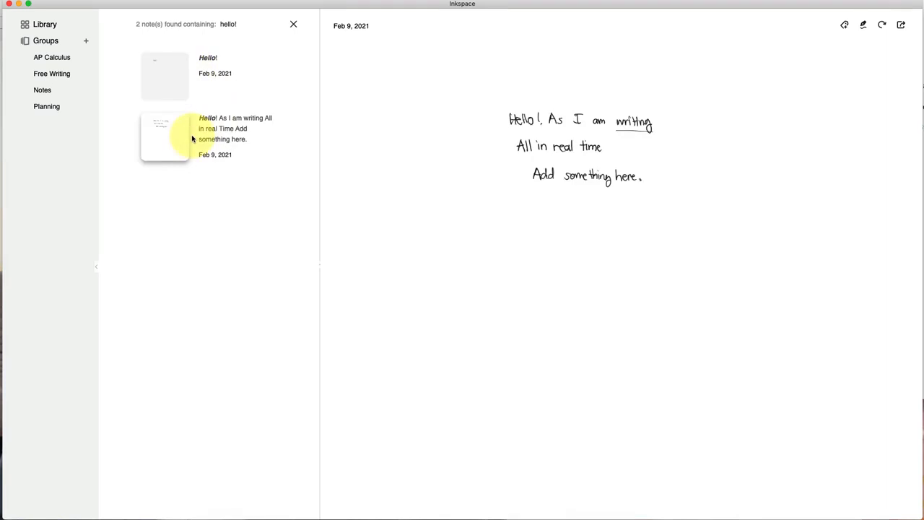
pyautogui.click(164, 76)
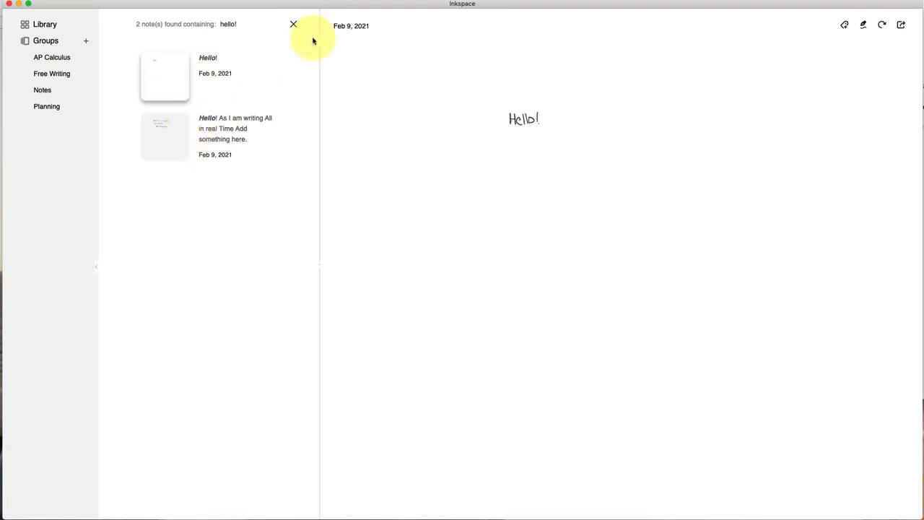
pyautogui.click(293, 25)
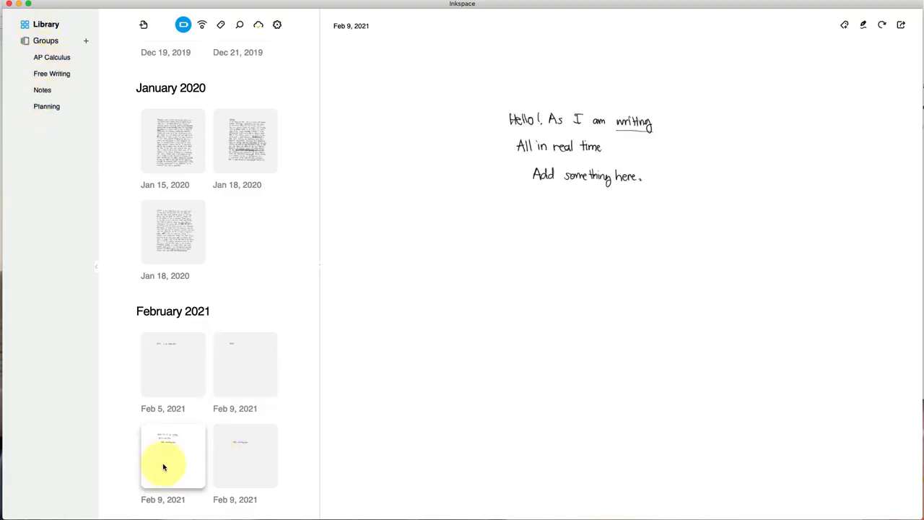
# Add the merged three-line Feb 9 note to the Notes group.
pyautogui.rightClick(164, 466)
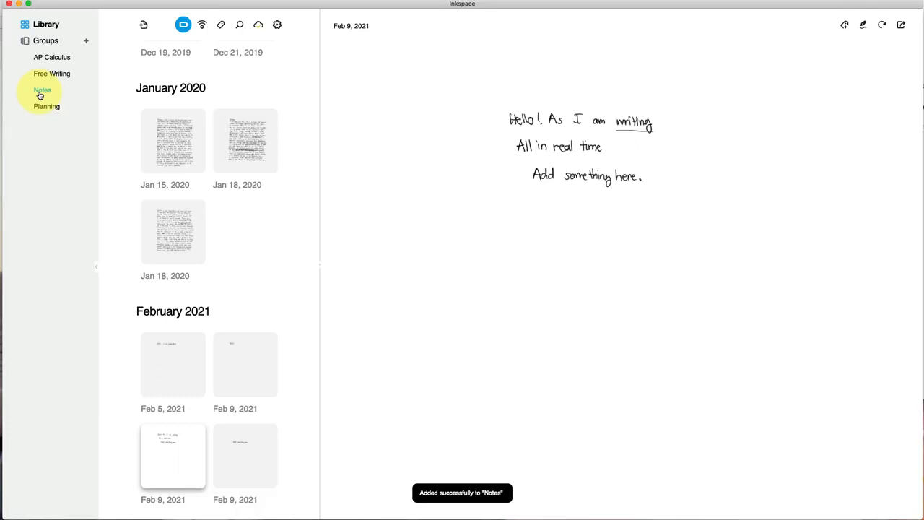
pyautogui.moveTo(35, 162)
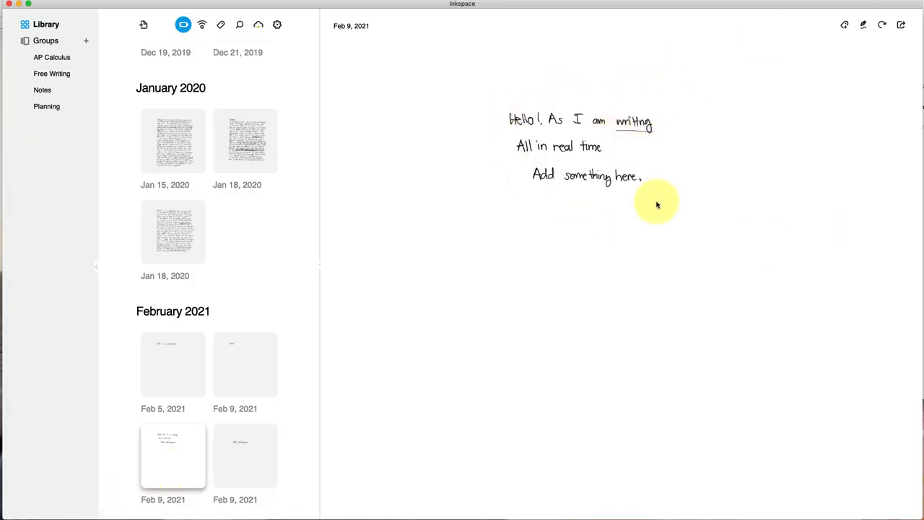
# Export the Feb 9 note's recognised handwriting as English (United States) text.
pyautogui.click(900, 25)
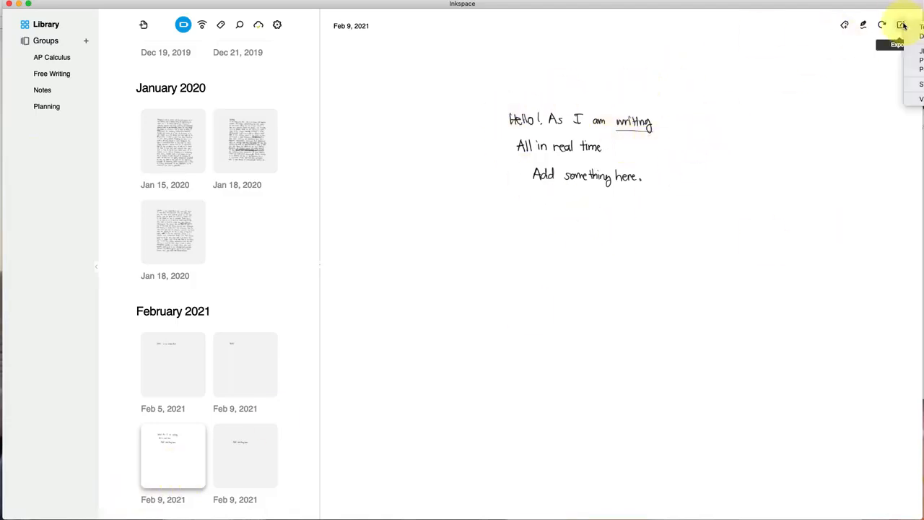
pyautogui.click(901, 25)
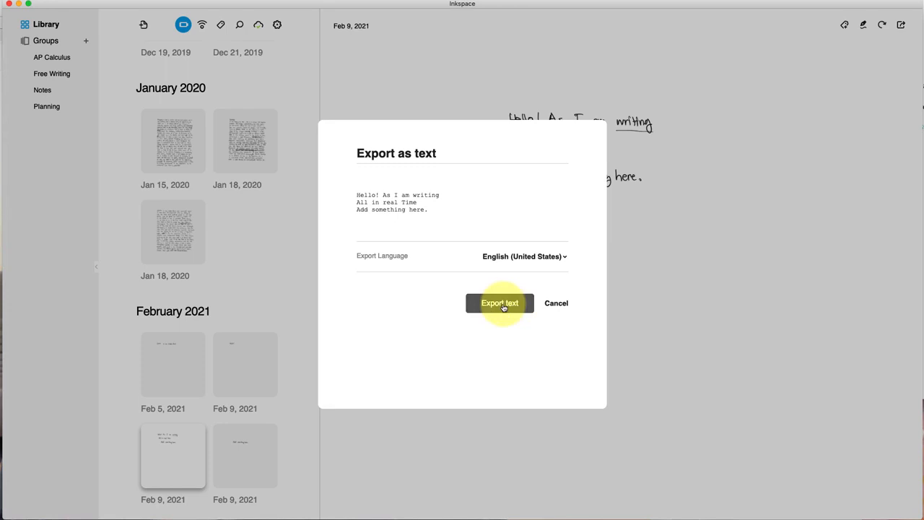
pyautogui.click(499, 302)
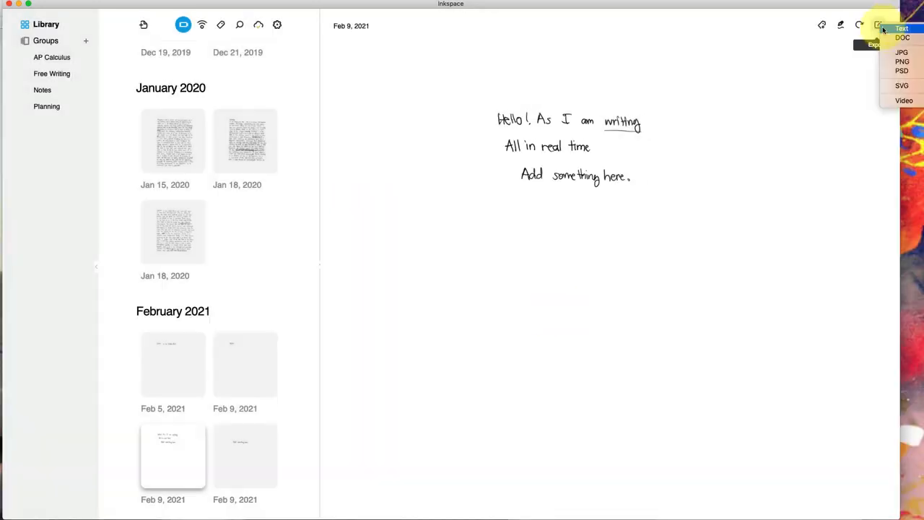
pyautogui.click(877, 25)
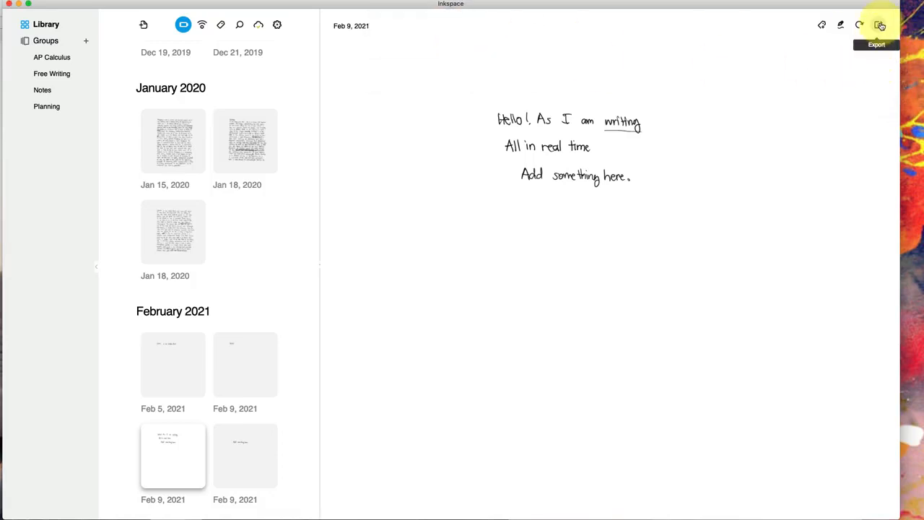
pyautogui.click(878, 25)
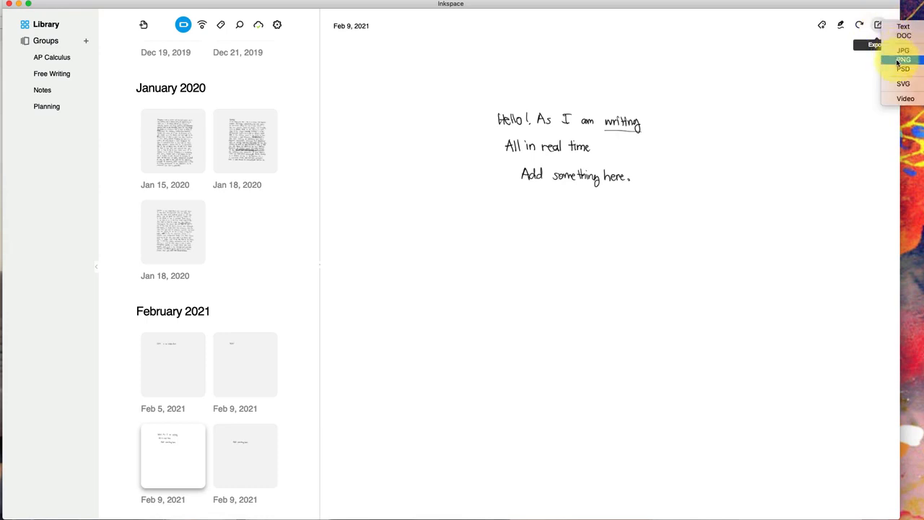